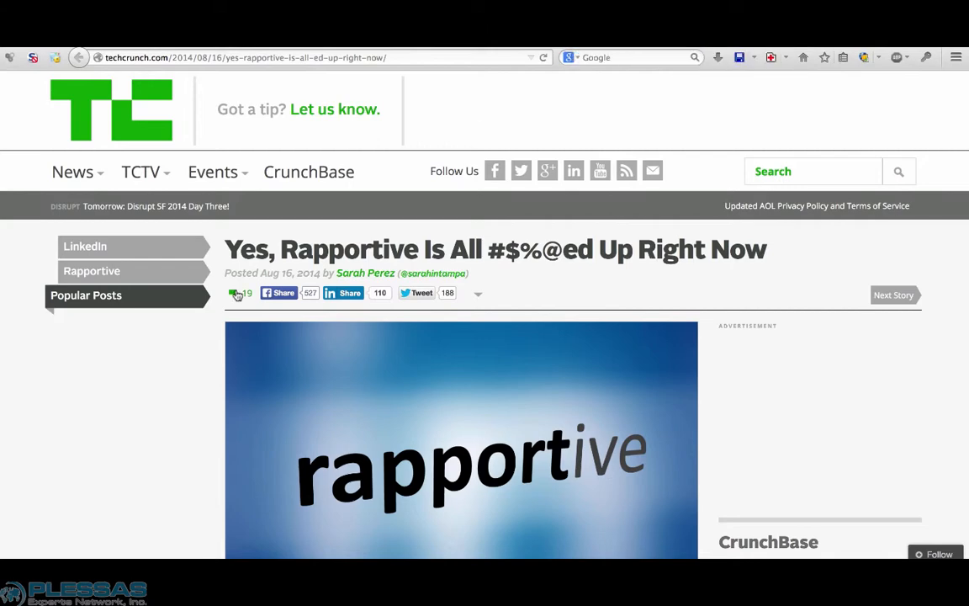
# - Scroll through the Rapportive article text down past the embedded tweet about repeated LinkedIn logins
pyautogui.scroll(-3)
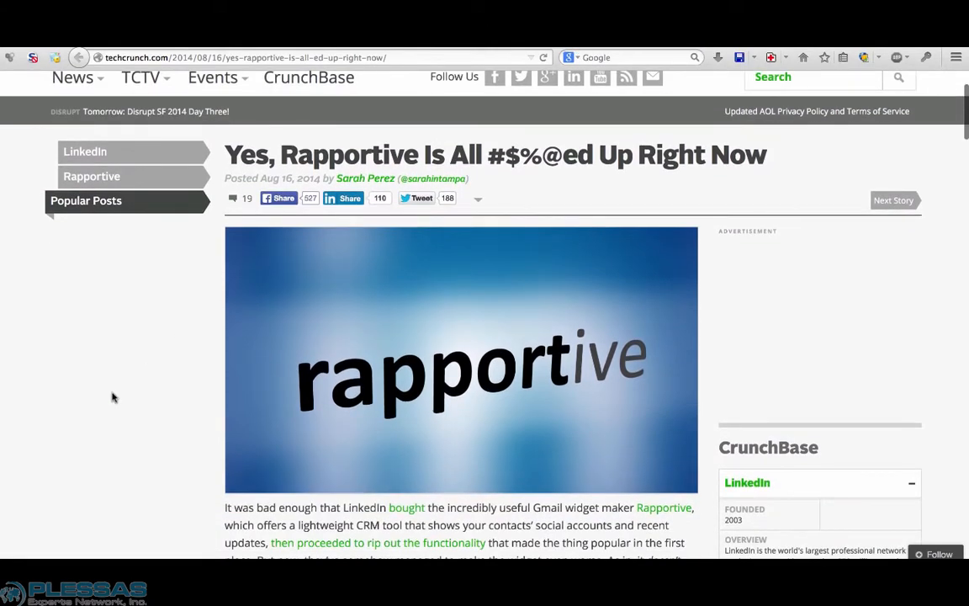
pyautogui.scroll(-3)
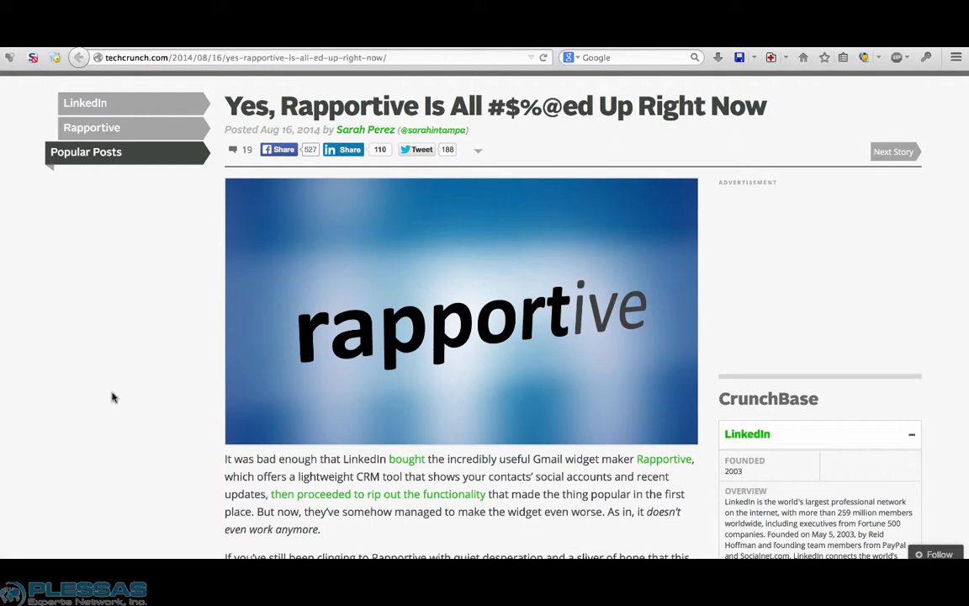
pyautogui.scroll(-3)
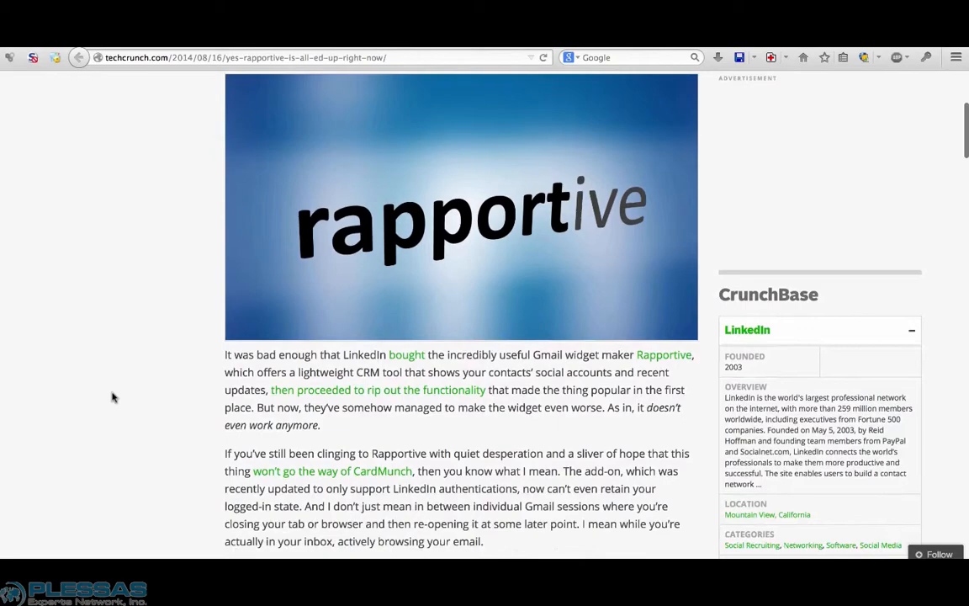
pyautogui.scroll(-3)
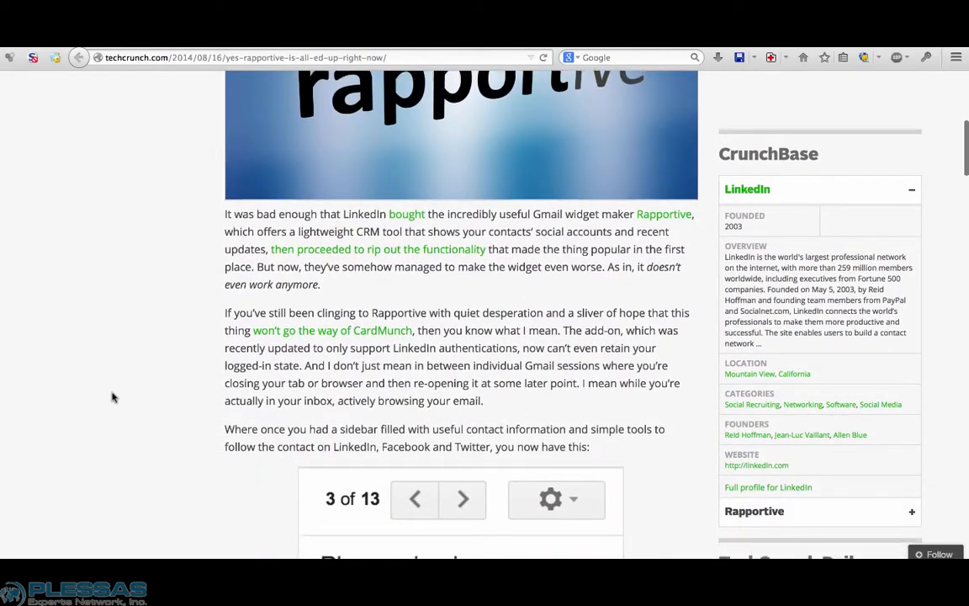
pyautogui.scroll(-3)
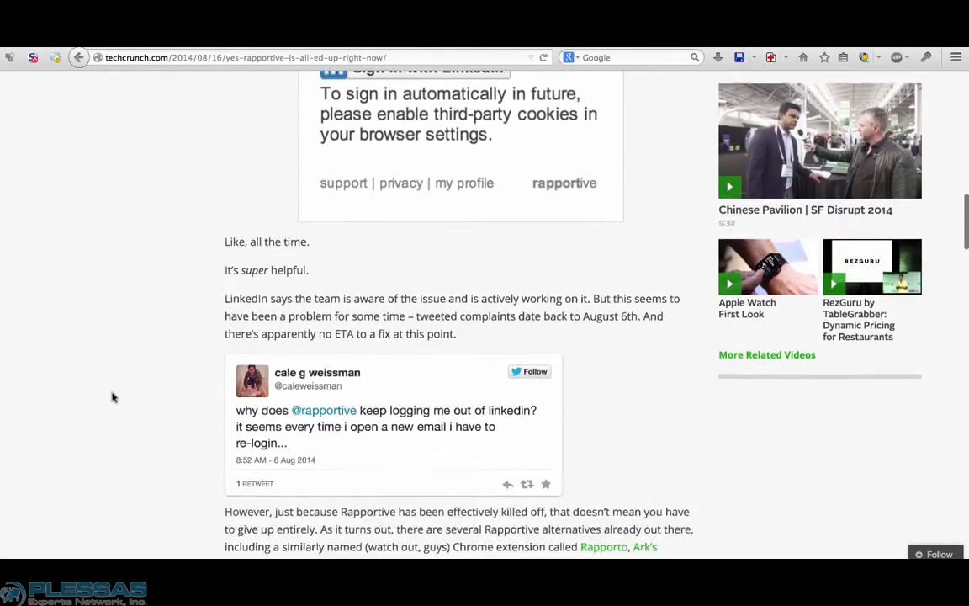
pyautogui.scroll(-3)
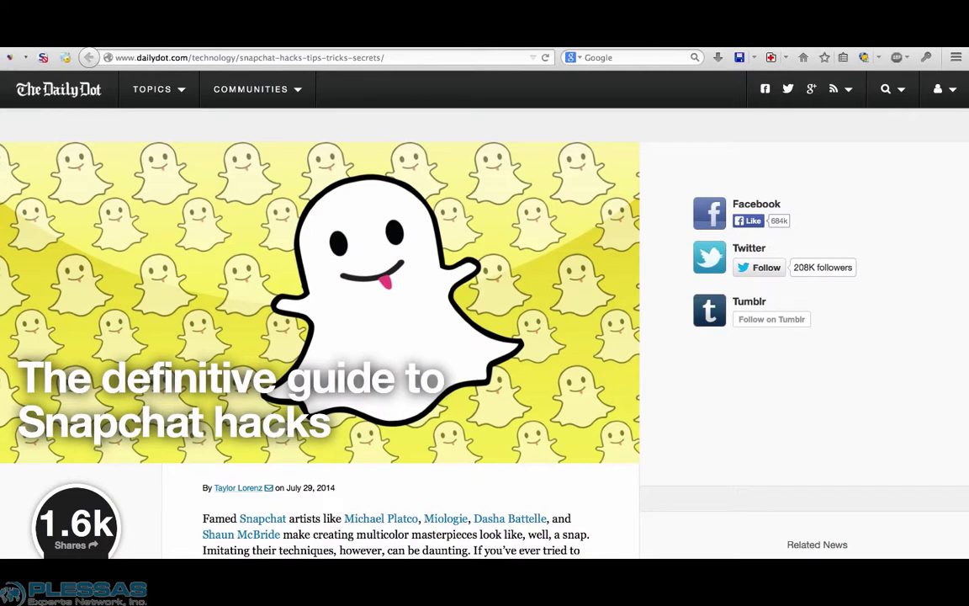
pyautogui.moveTo(641, 318)
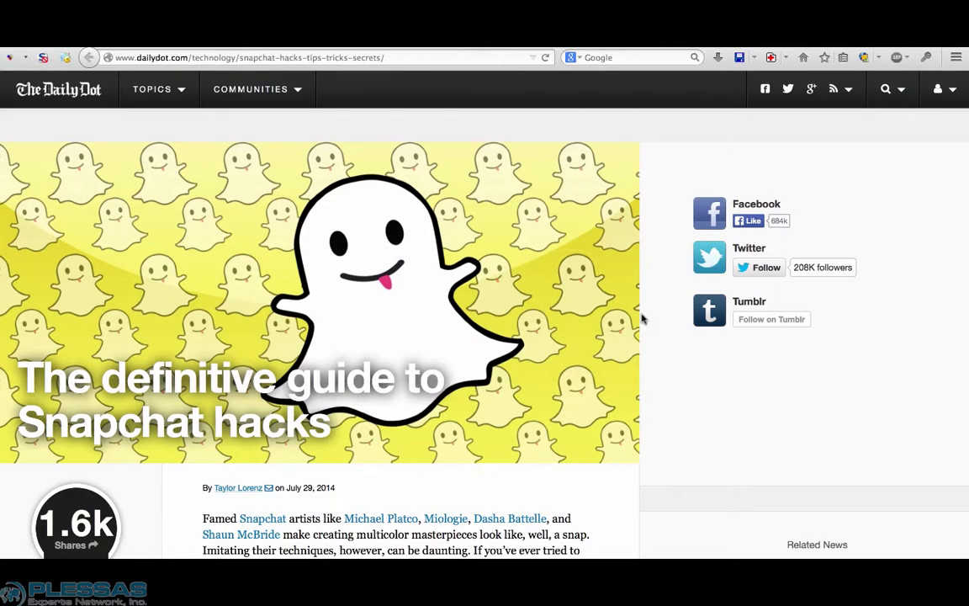
# - Scroll through the Snapchat hacks guide's opening tips, including the color gradient trick
pyautogui.scroll(-3)
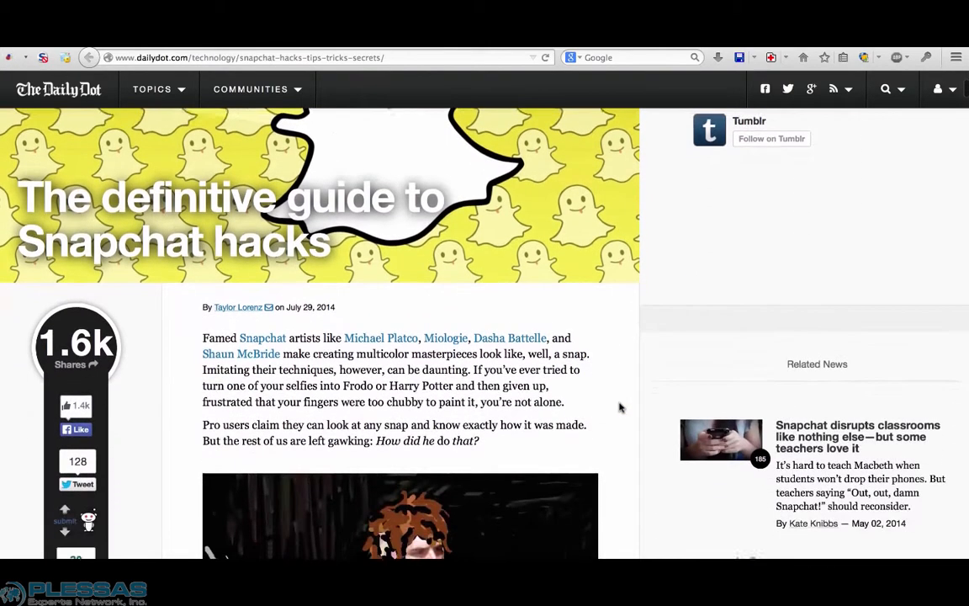
pyautogui.scroll(-3)
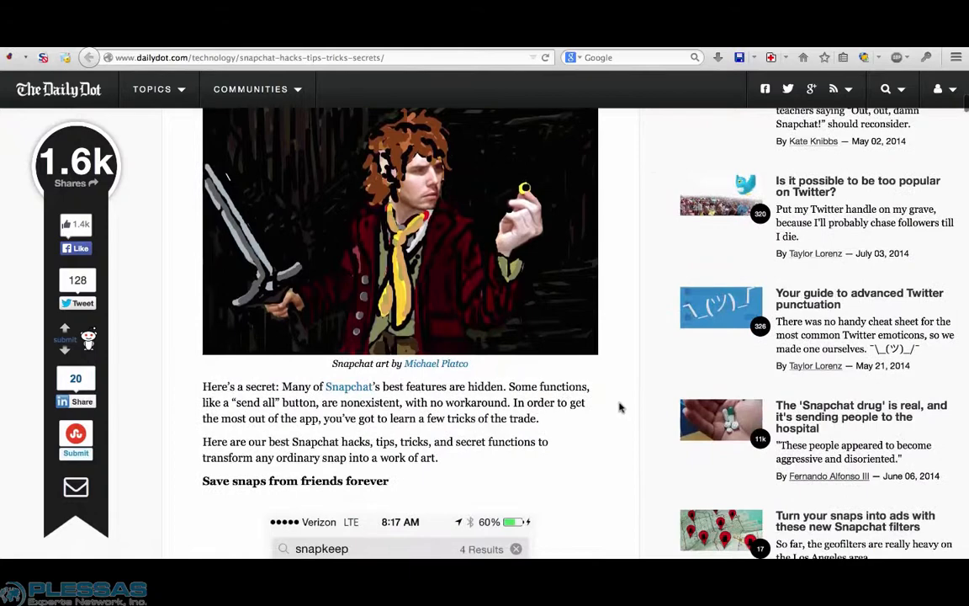
pyautogui.scroll(-3)
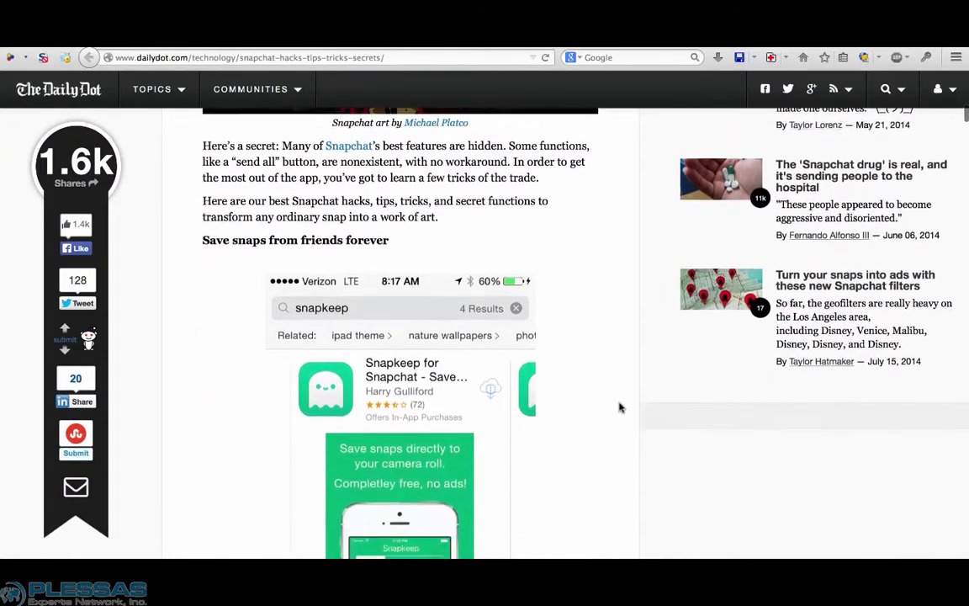
pyautogui.scroll(-3)
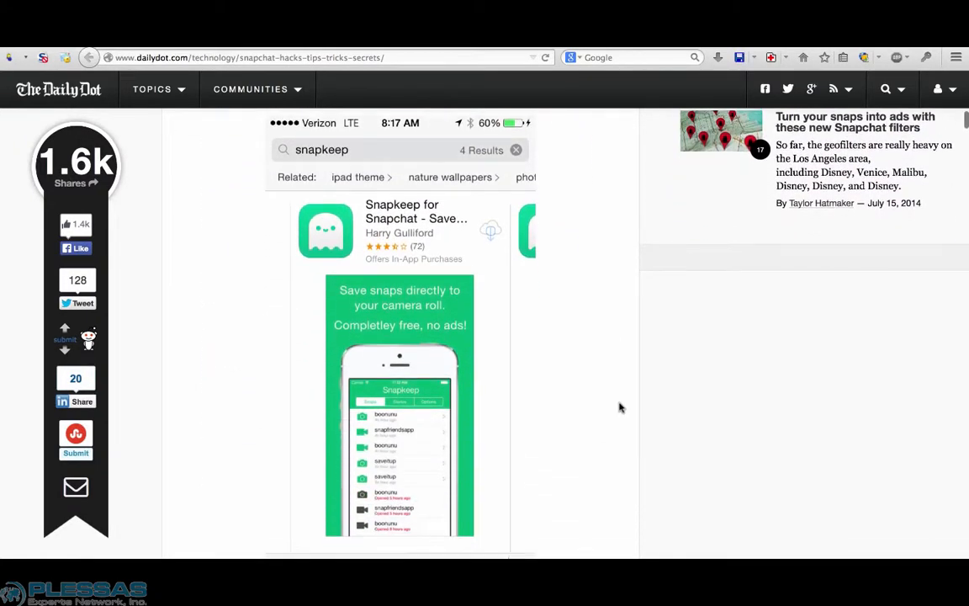
pyautogui.scroll(-3)
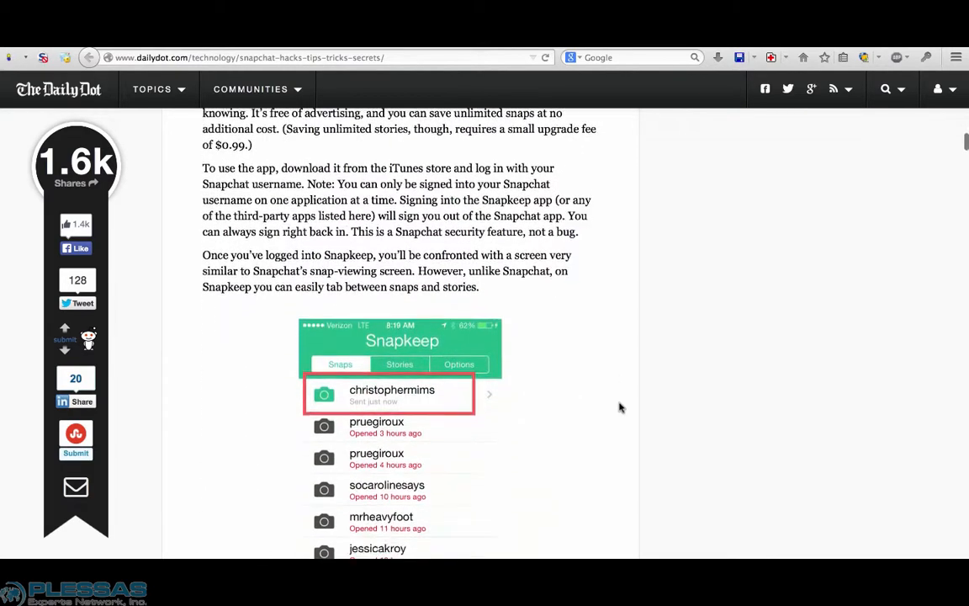
pyautogui.scroll(-3)
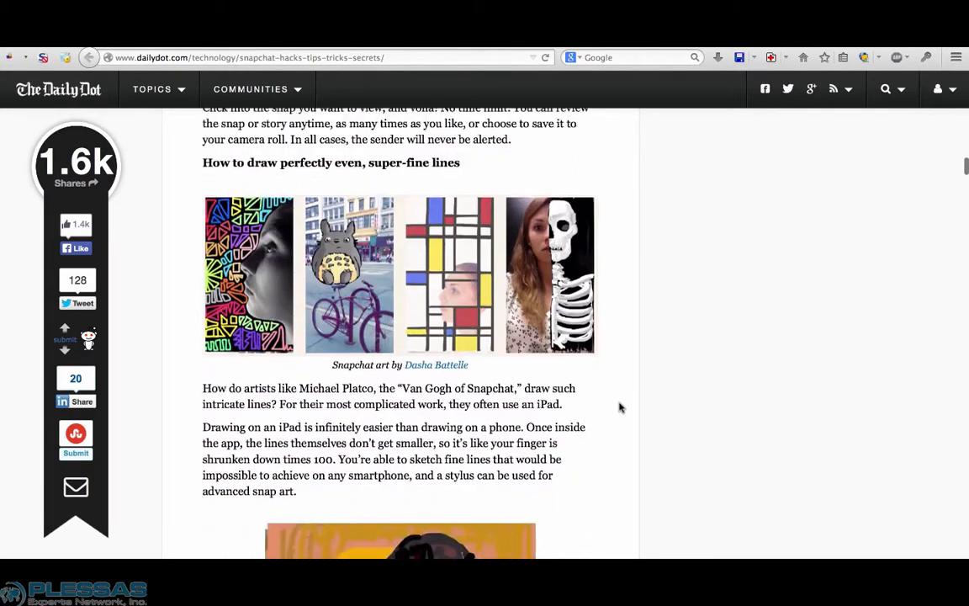
# - Continue down the guide to the customizable Best Friends list section
pyautogui.scroll(-3)
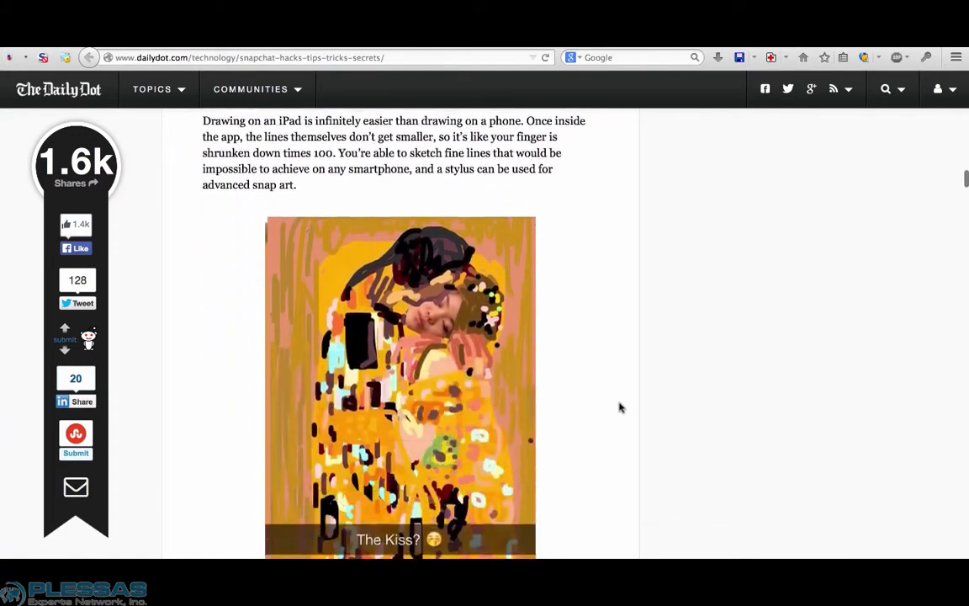
pyautogui.scroll(-3)
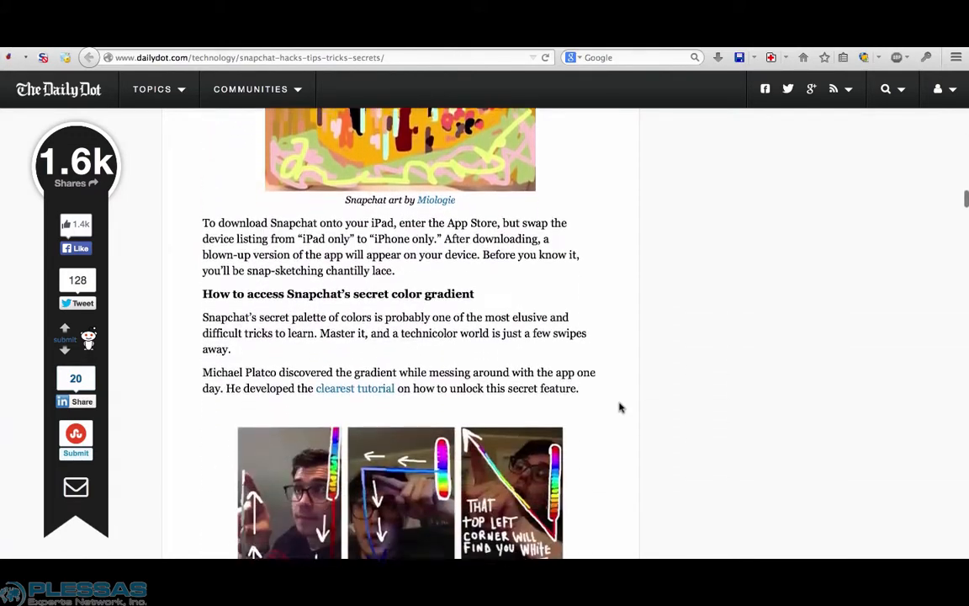
pyautogui.scroll(-3)
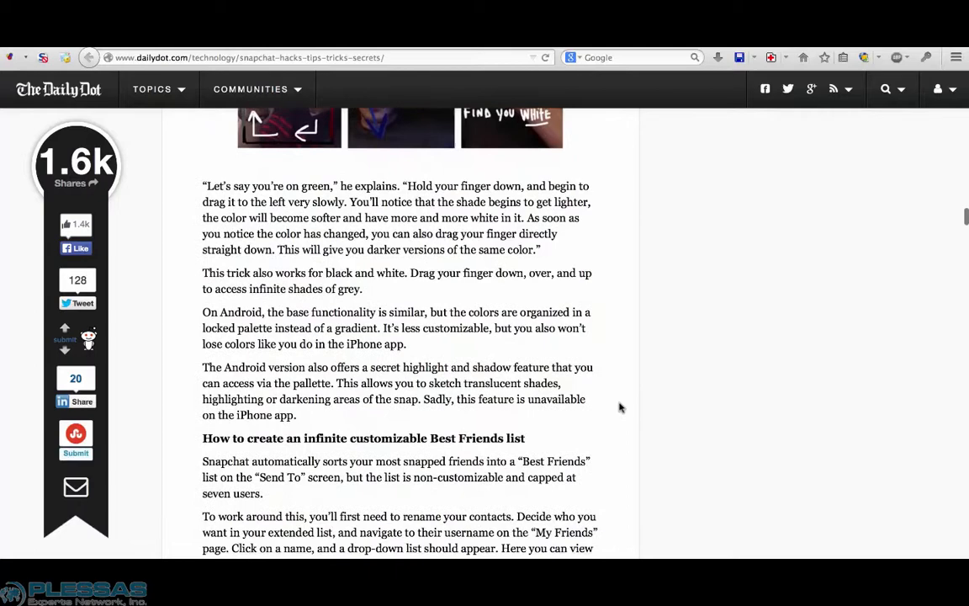
pyautogui.scroll(-3)
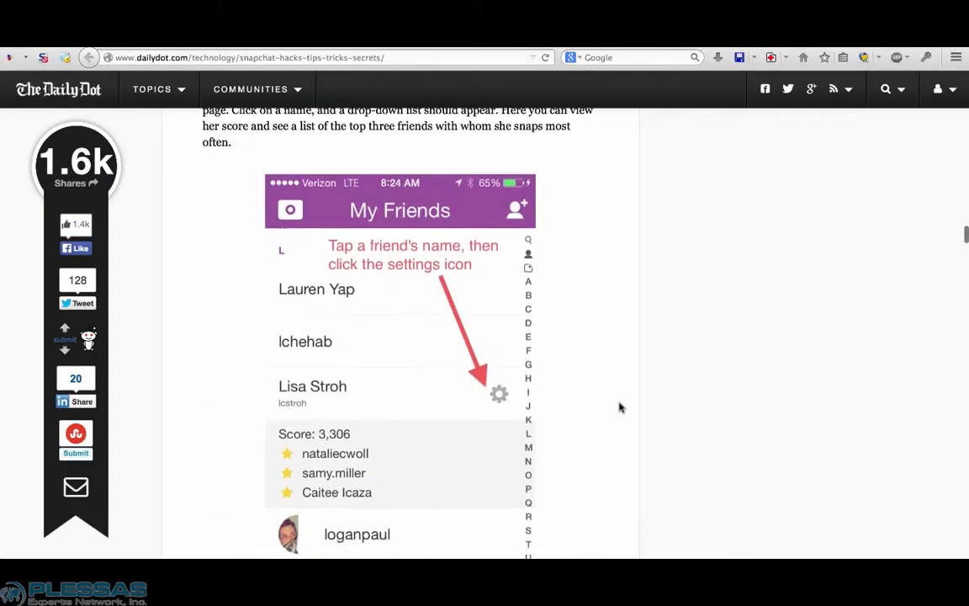
pyautogui.scroll(-3)
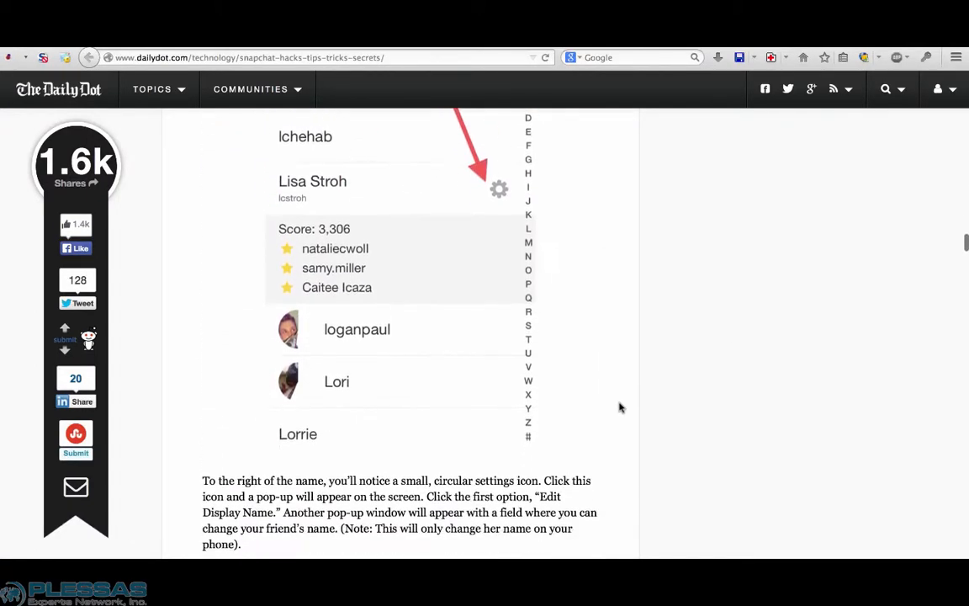
pyautogui.scroll(-3)
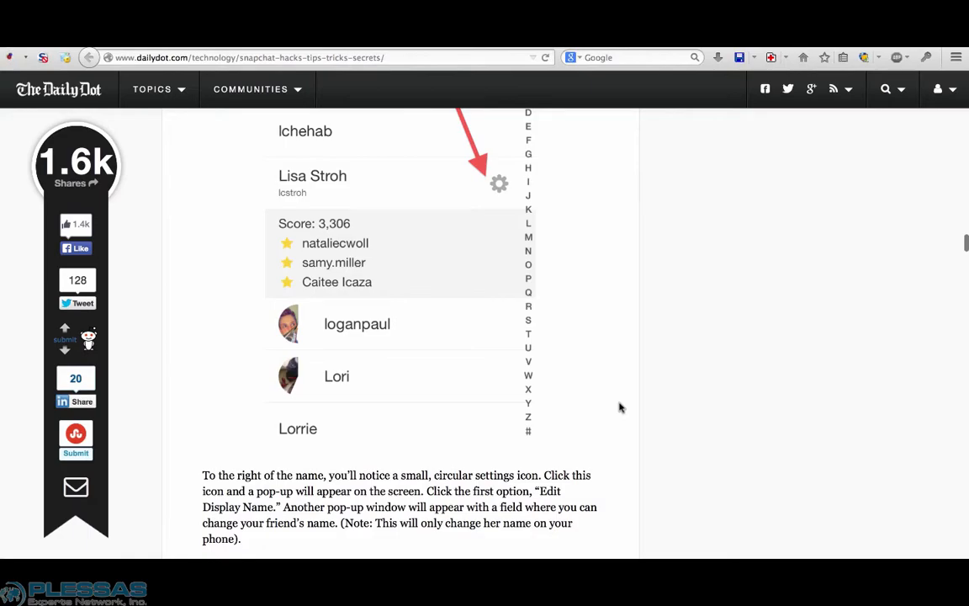
pyautogui.click(498, 183)
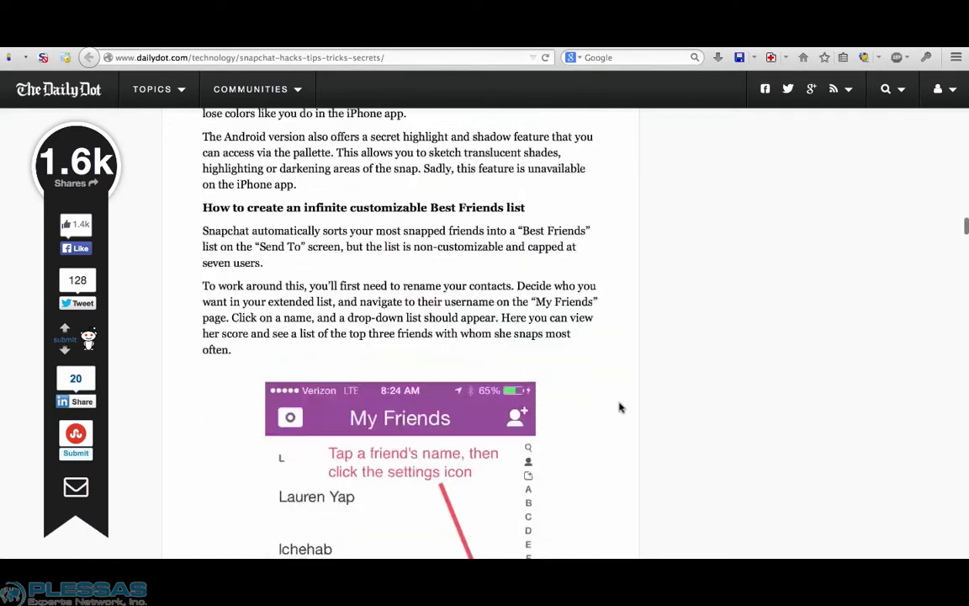
pyautogui.scroll(3)
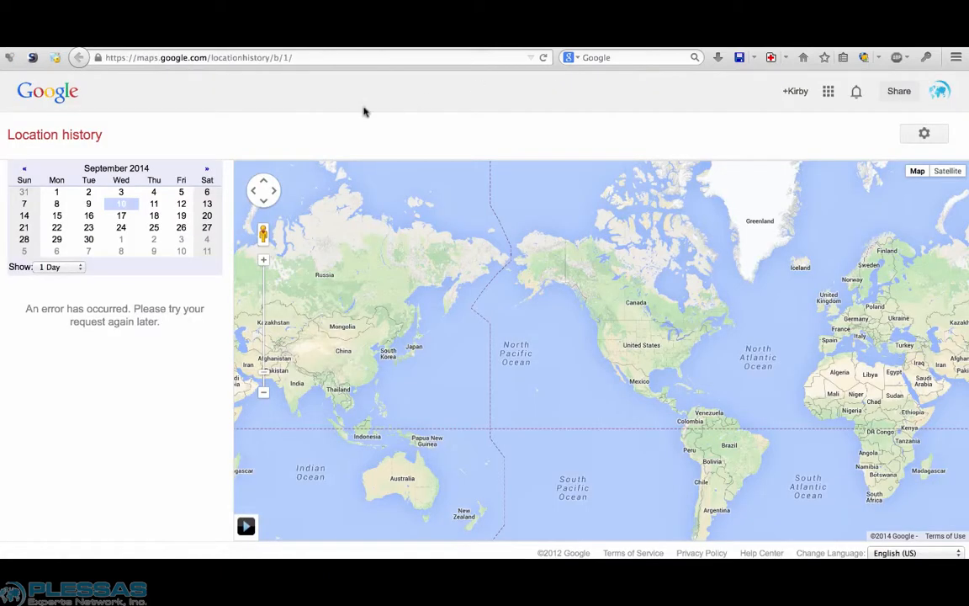
pyautogui.moveTo(343, 116)
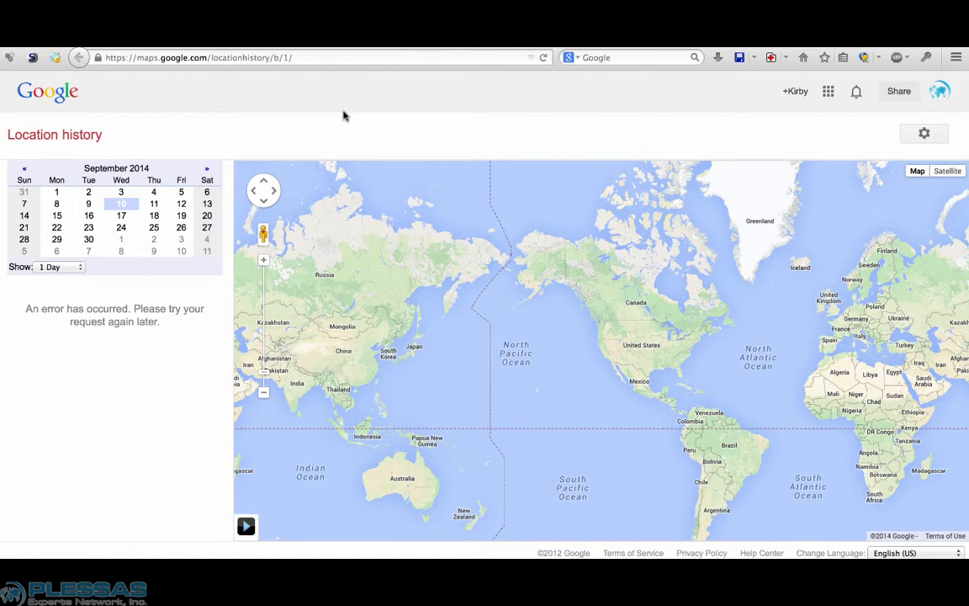
pyautogui.moveTo(811, 76)
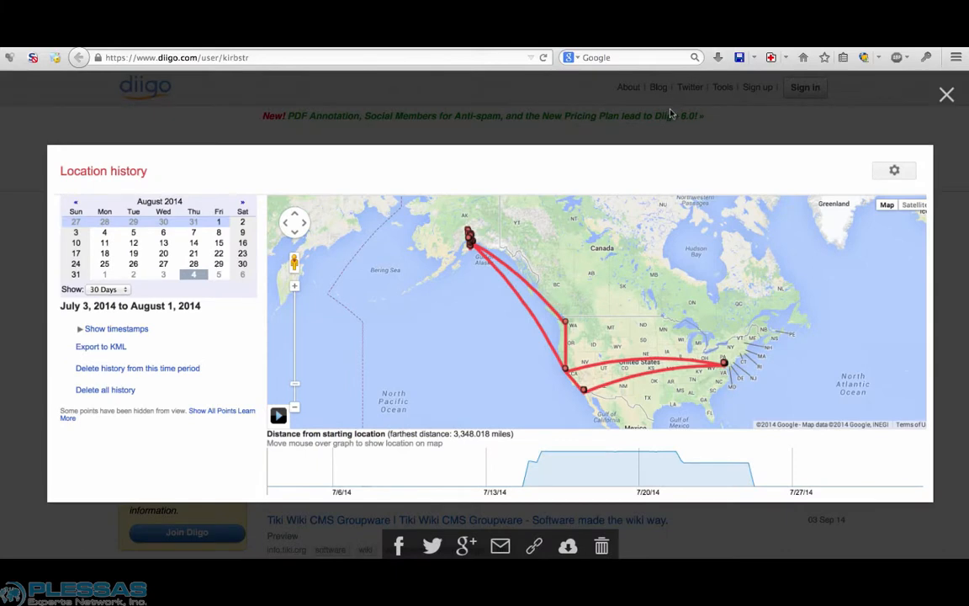
pyautogui.moveTo(690, 118)
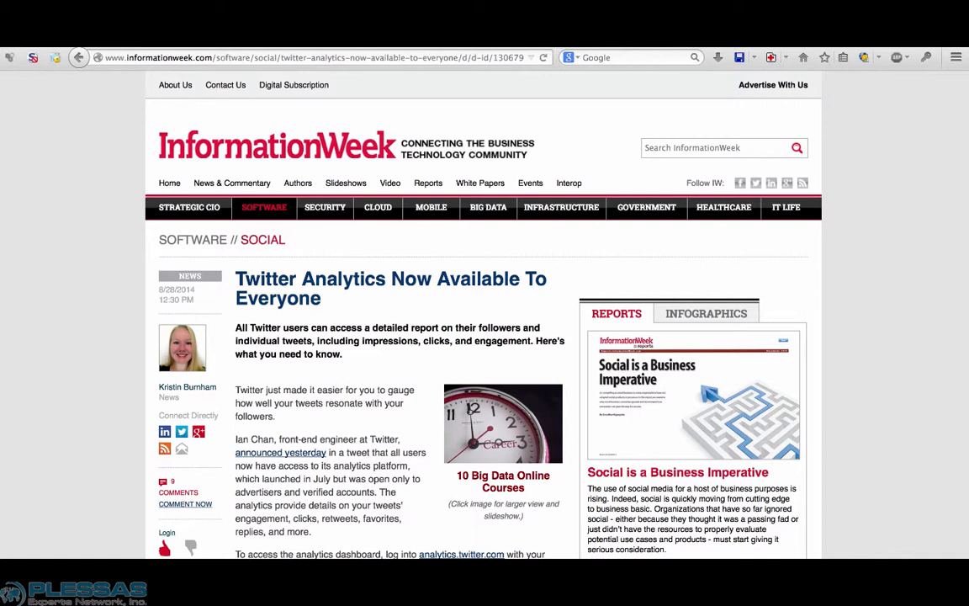
pyautogui.moveTo(430, 81)
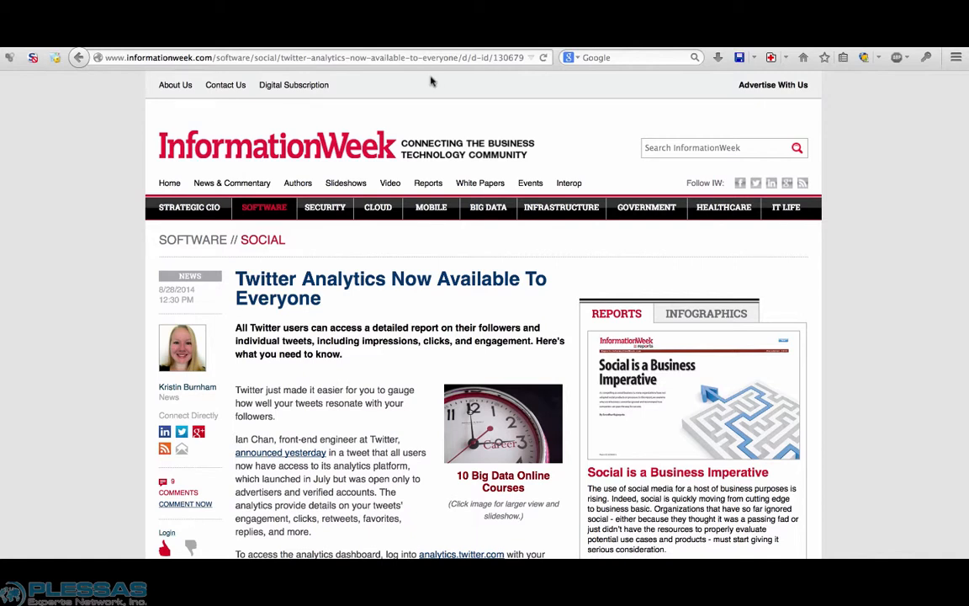